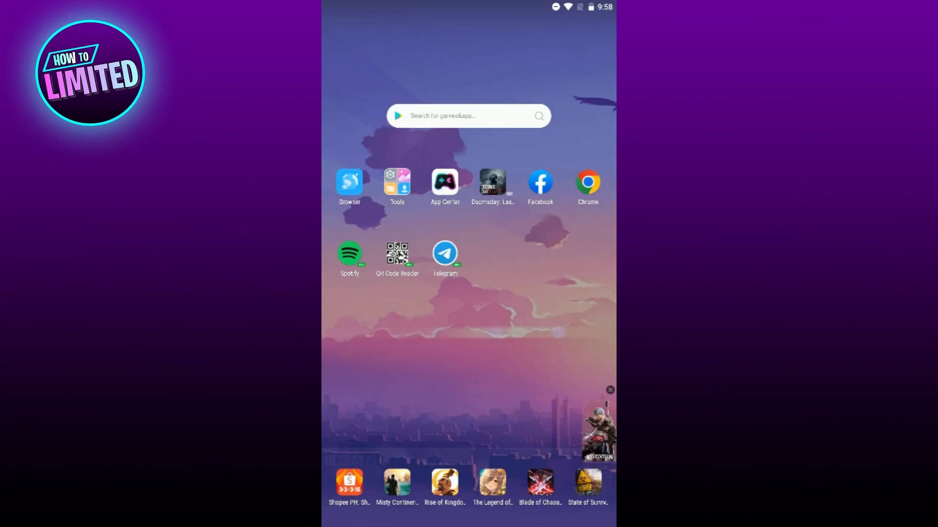
- Launch the Facebook app from the Android home screen
{"action": "left_click", "coordinate": [539, 182]}
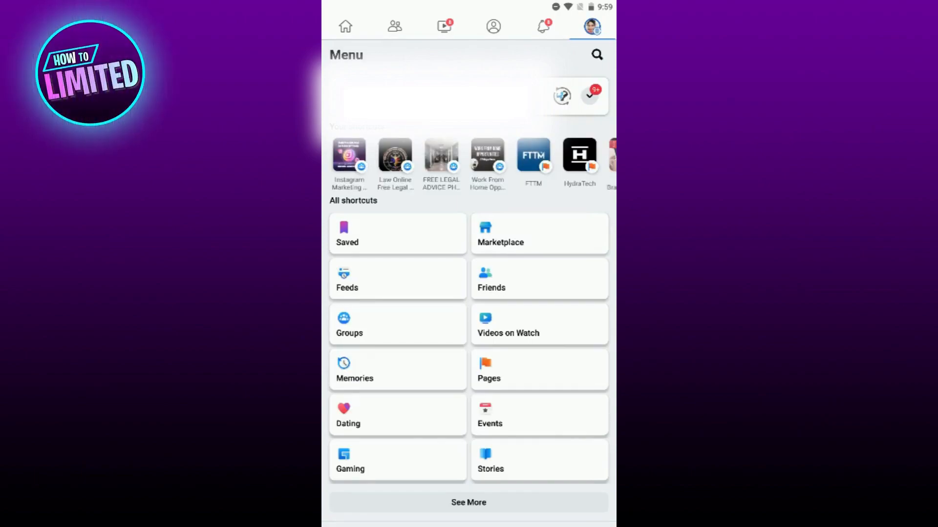
- Expand Settings & Privacy in the Menu and open Settings
{"action": "scroll", "scroll_direction": "down", "scroll_amount": 3}
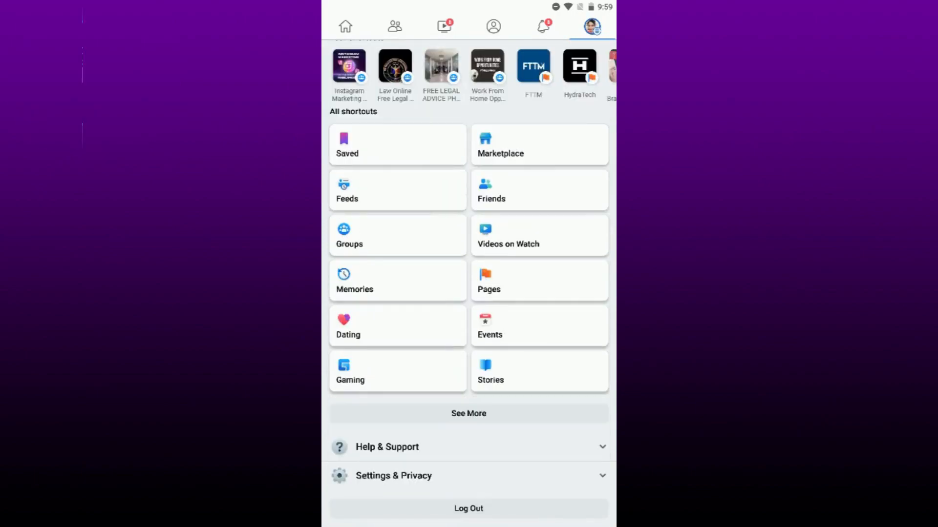
{"action": "left_click", "coordinate": [394, 475]}
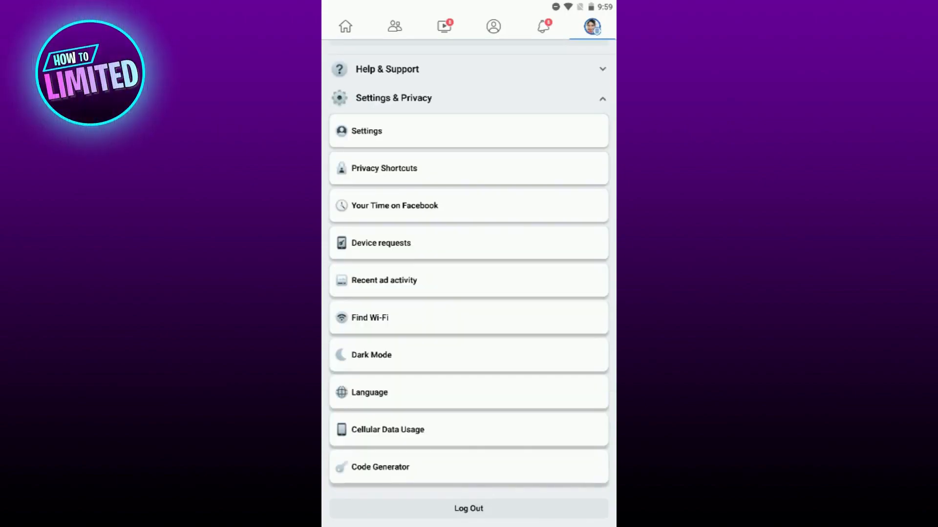
{"action": "left_click", "coordinate": [367, 130]}
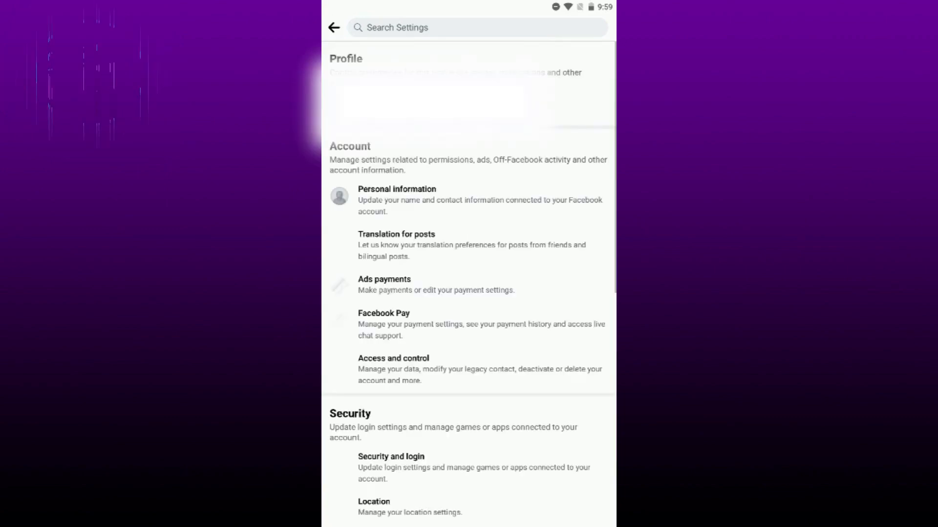
- Search settings for 'PRIVACY', open Privacy, and scroll to 'Who can see your friends list?'
{"action": "type", "text": "PRIVACY"}
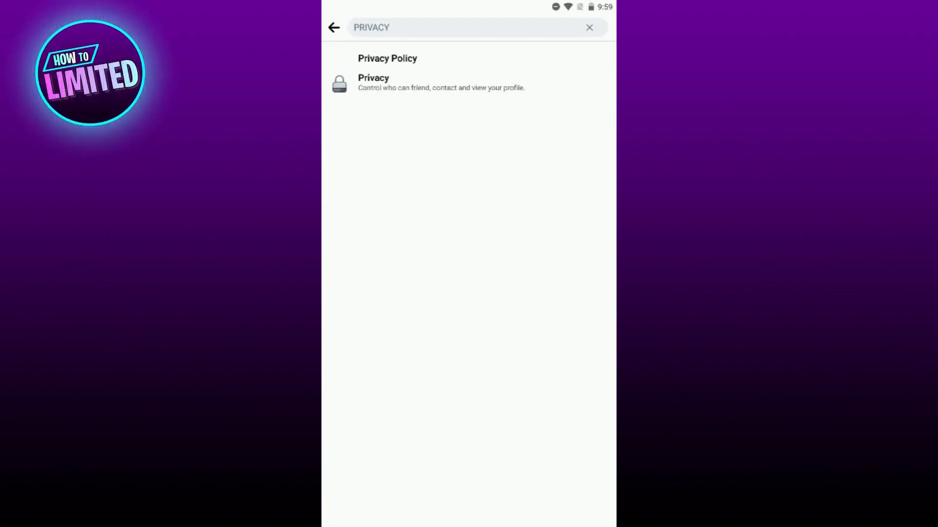
{"action": "left_click", "coordinate": [373, 83]}
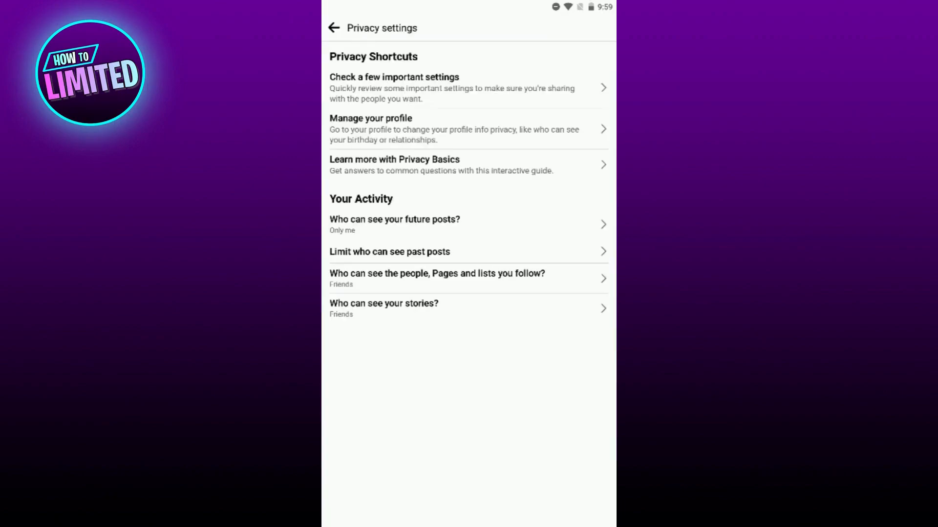
{"action": "scroll", "scroll_direction": "down", "scroll_amount": 3}
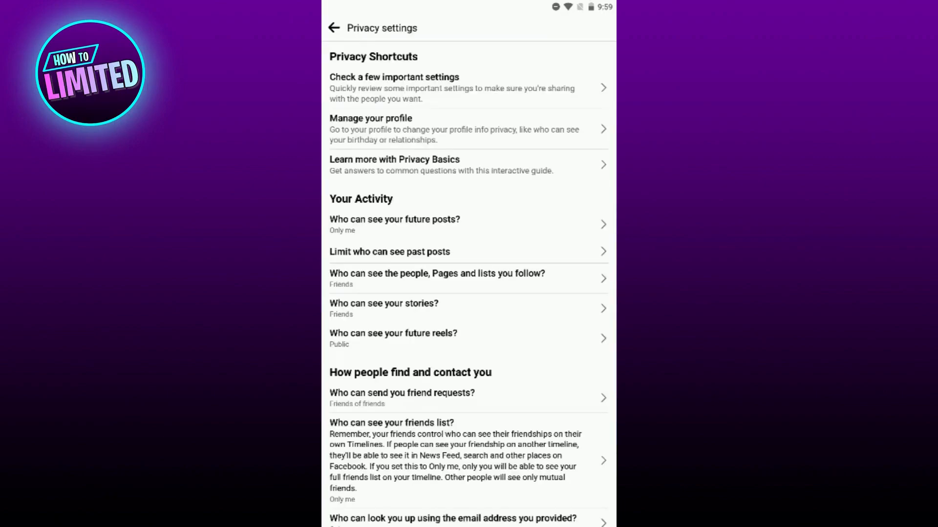
{"action": "scroll", "scroll_direction": "down", "scroll_amount": 3}
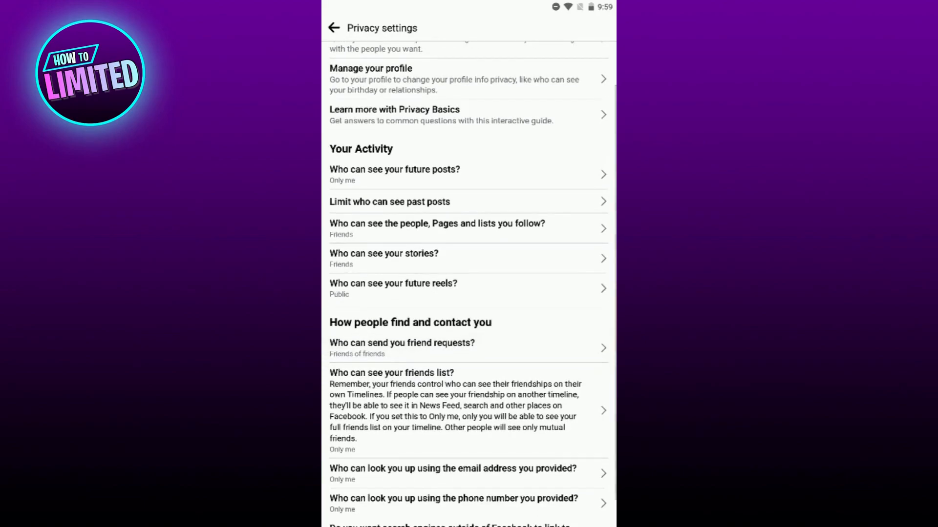